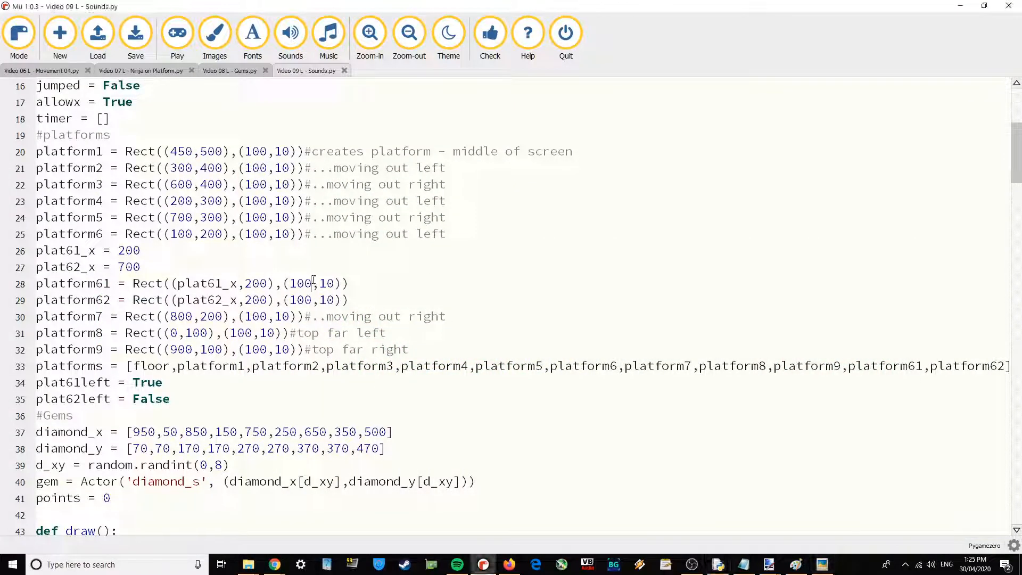
# Start a #music comment section on a new line after the gem setup
pyautogui.scroll(3)
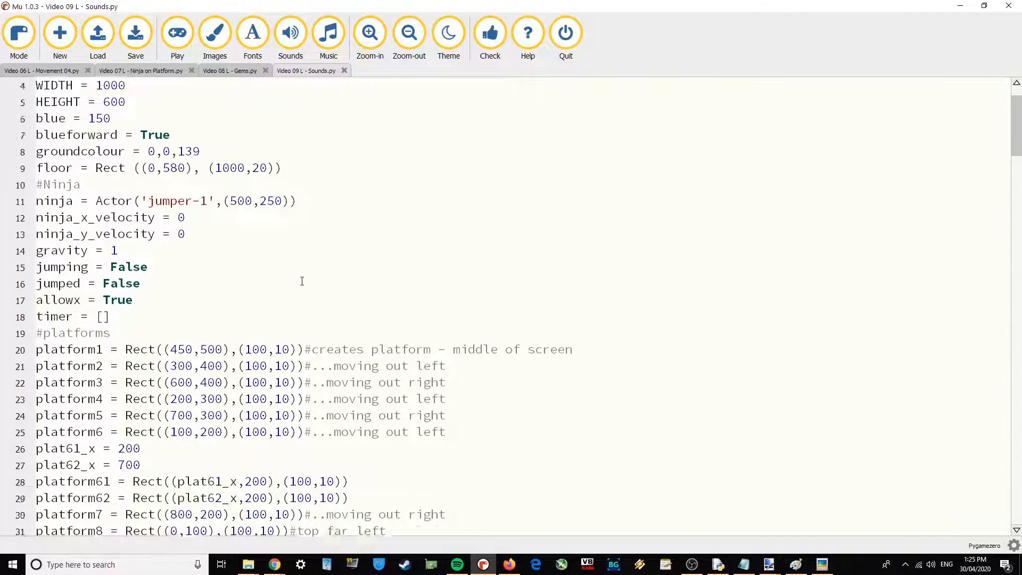
pyautogui.scroll(-3)
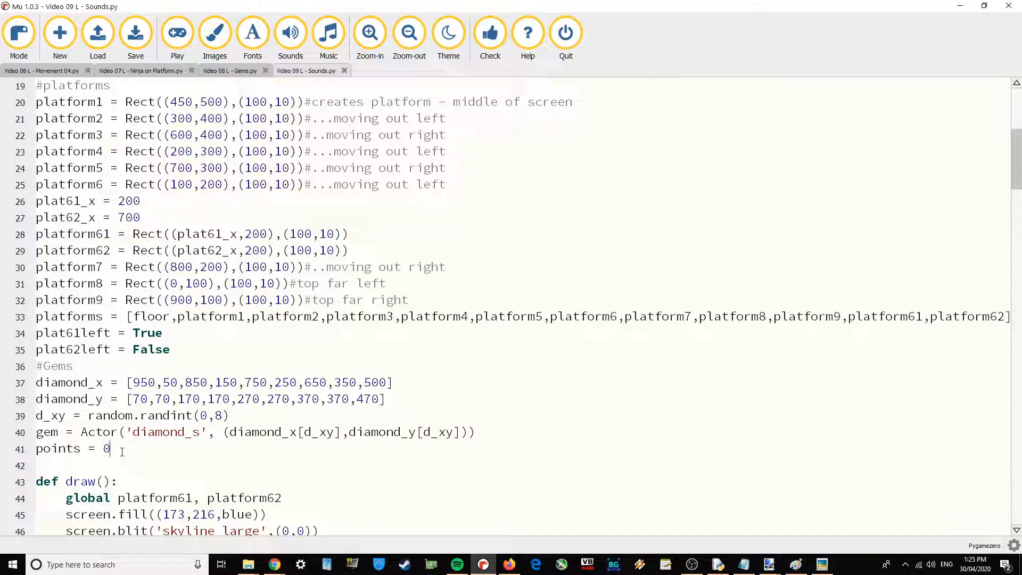
pyautogui.scroll(-3)
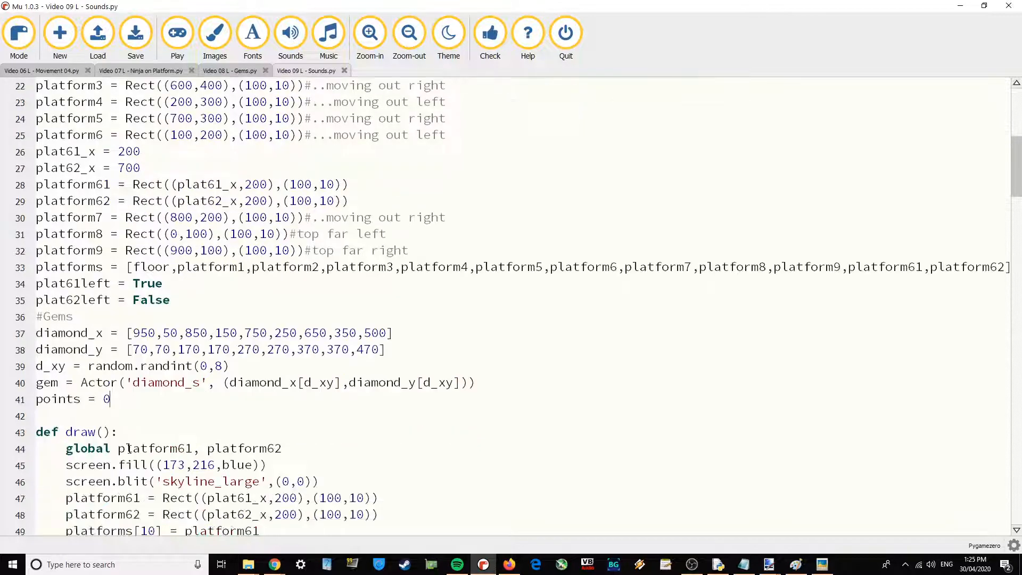
pyautogui.press('enter')
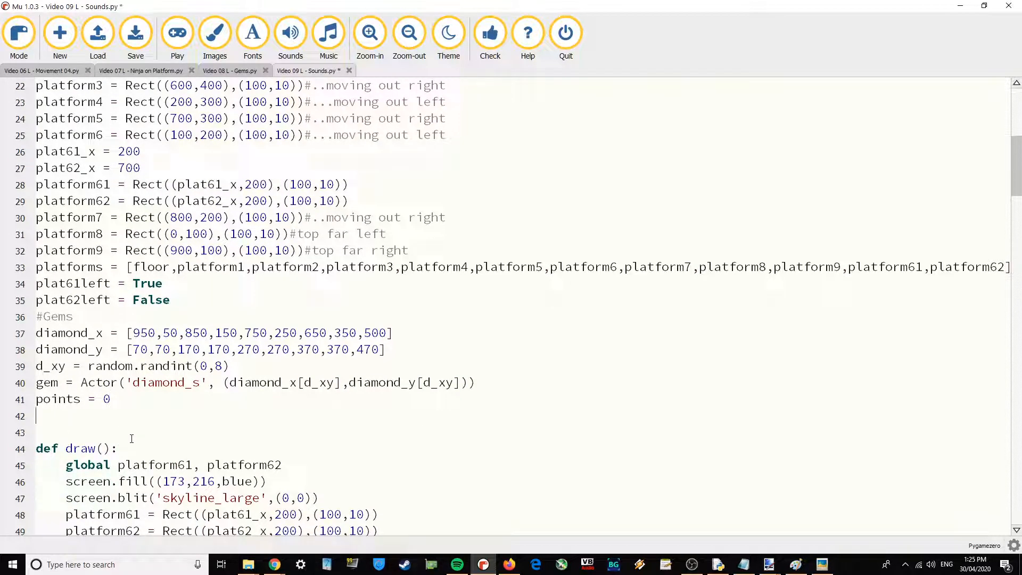
pyautogui.write('#music')
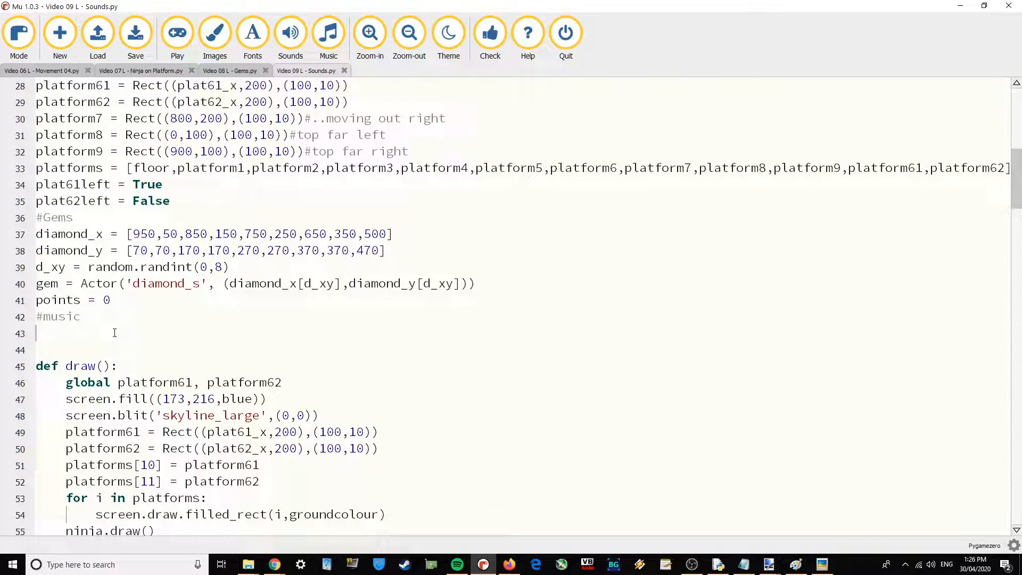
# Add pygame.mixer.pre_init(22050, -16, 2, 1024) under the #music comment
pyautogui.write('py')
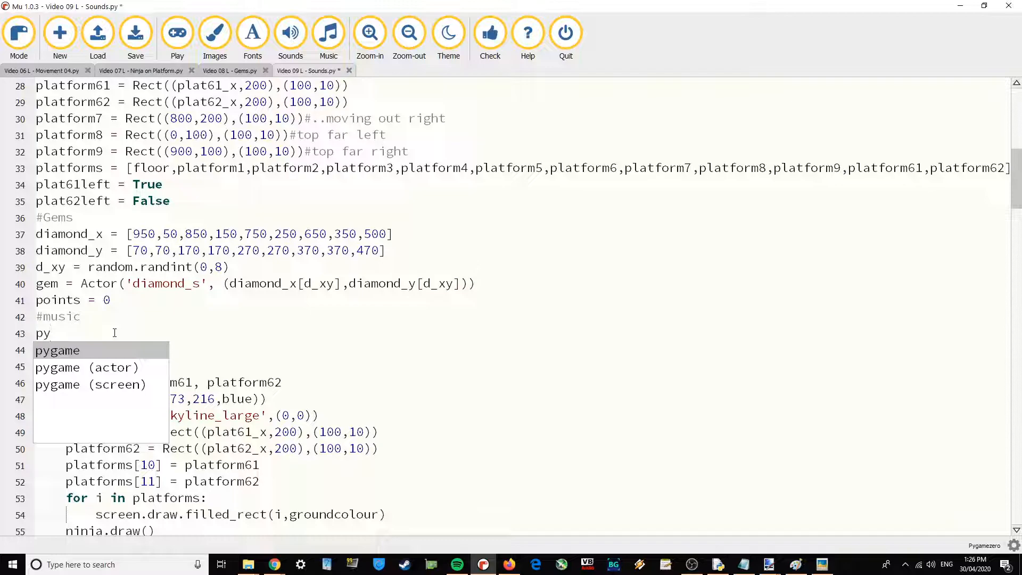
pyautogui.write('game.mi')
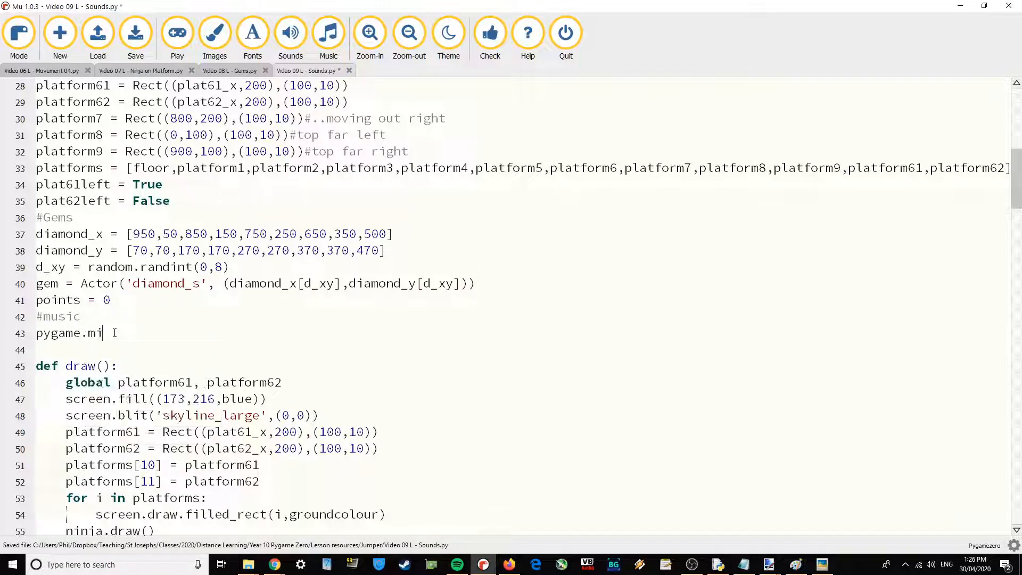
pyautogui.write('xer.')
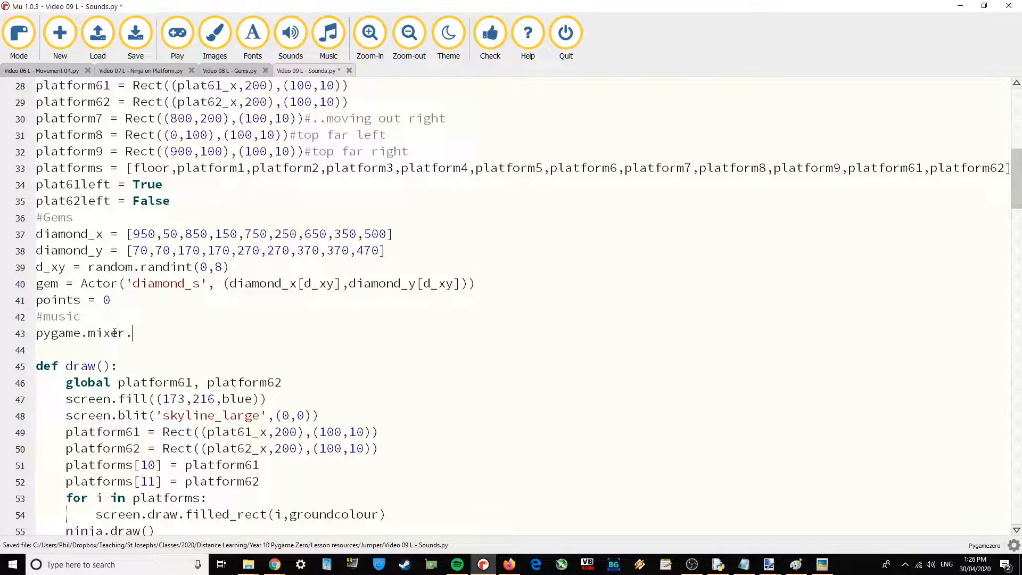
pyautogui.write('pre_init')
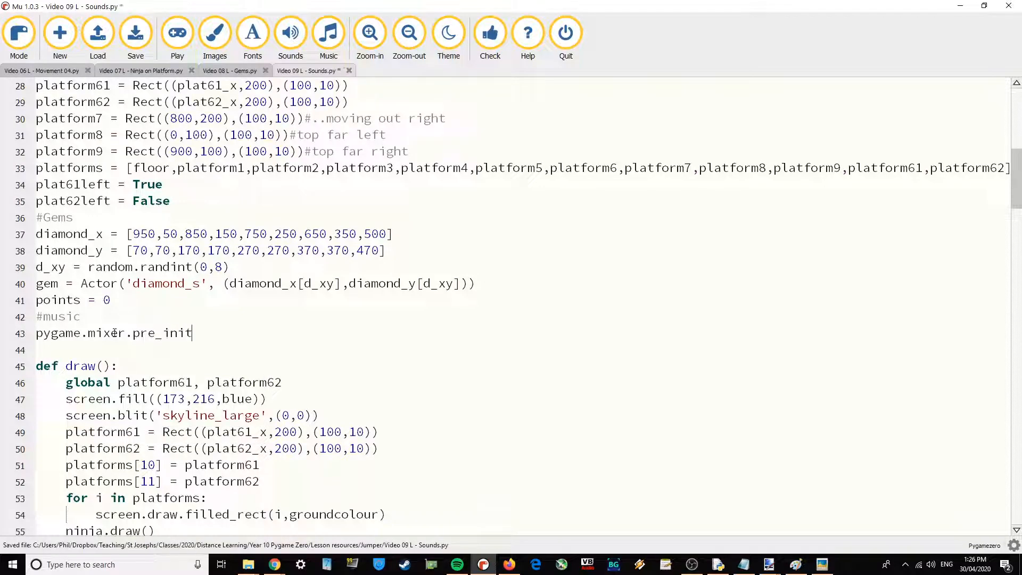
pyautogui.write('(')
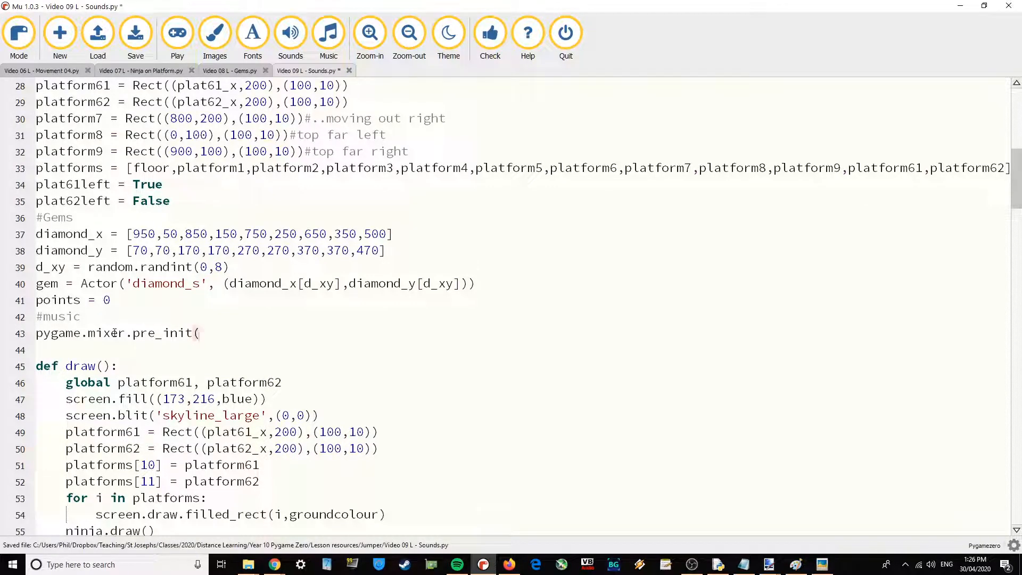
pyautogui.write('22050, -16,')
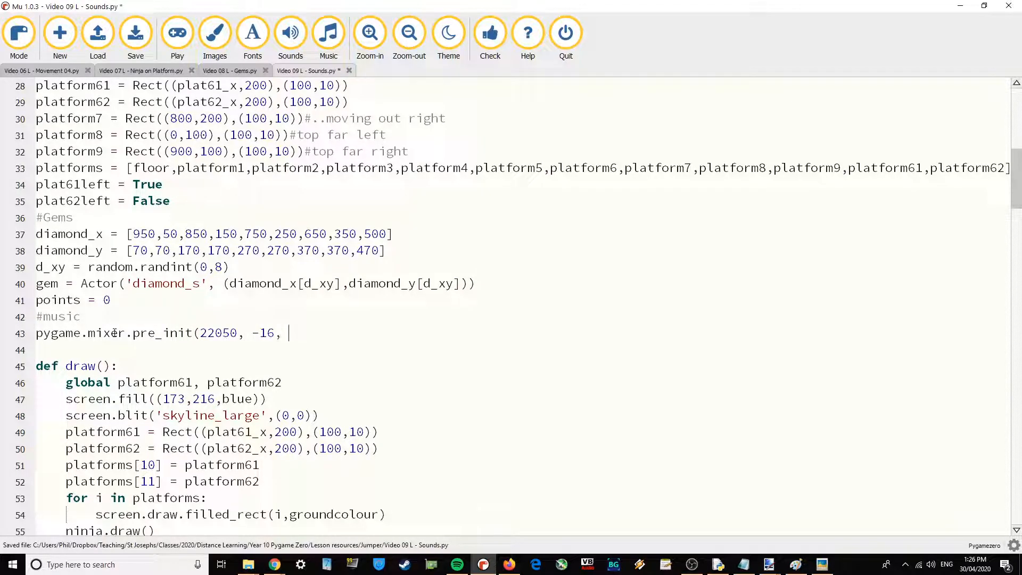
pyautogui.write('2, 102')
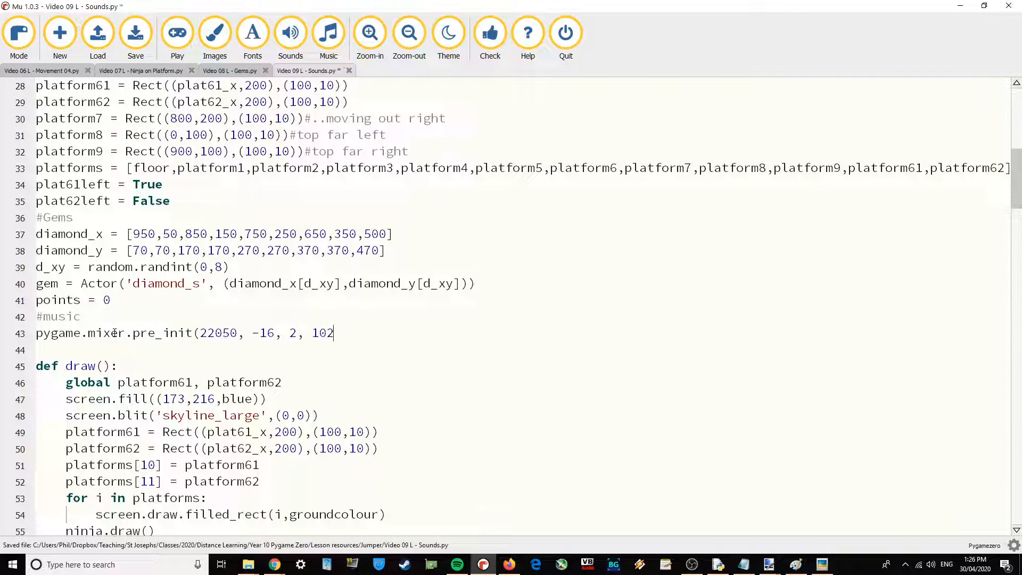
pyautogui.write('4')
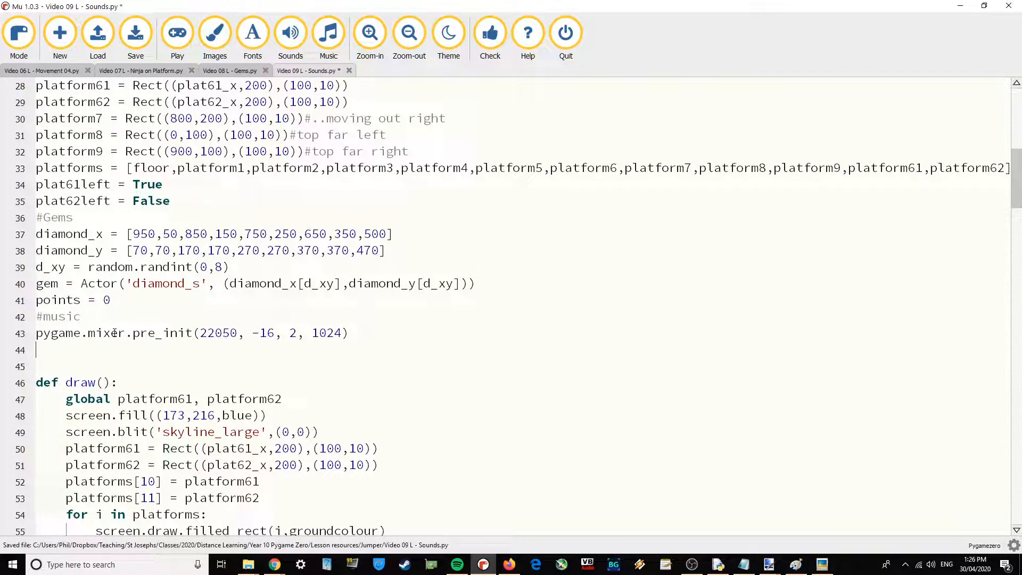
# Add pygame.init() and pygame.mixer.quit() lines below the pre_init call
pyautogui.write('pygame')
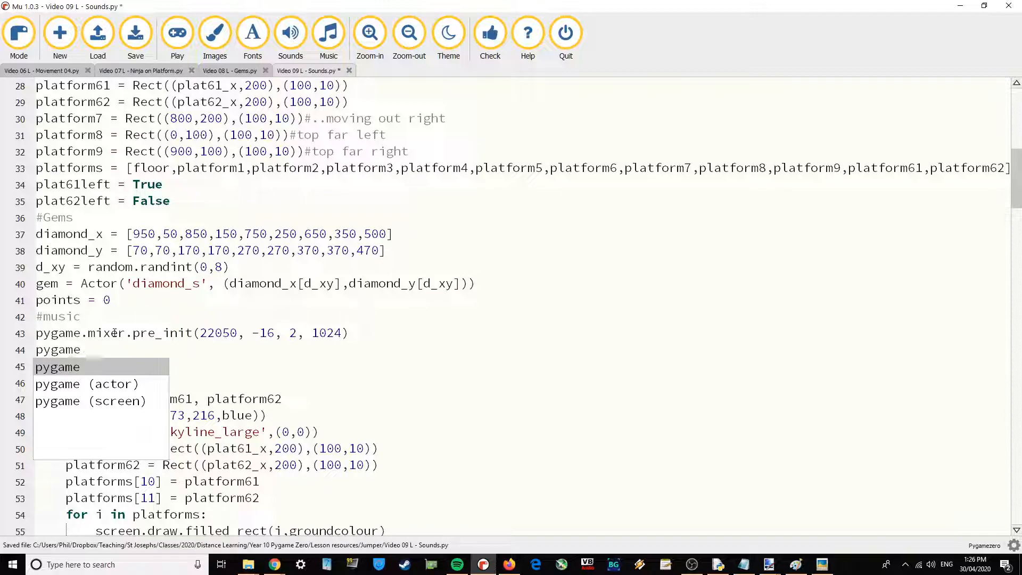
pyautogui.write('.init')
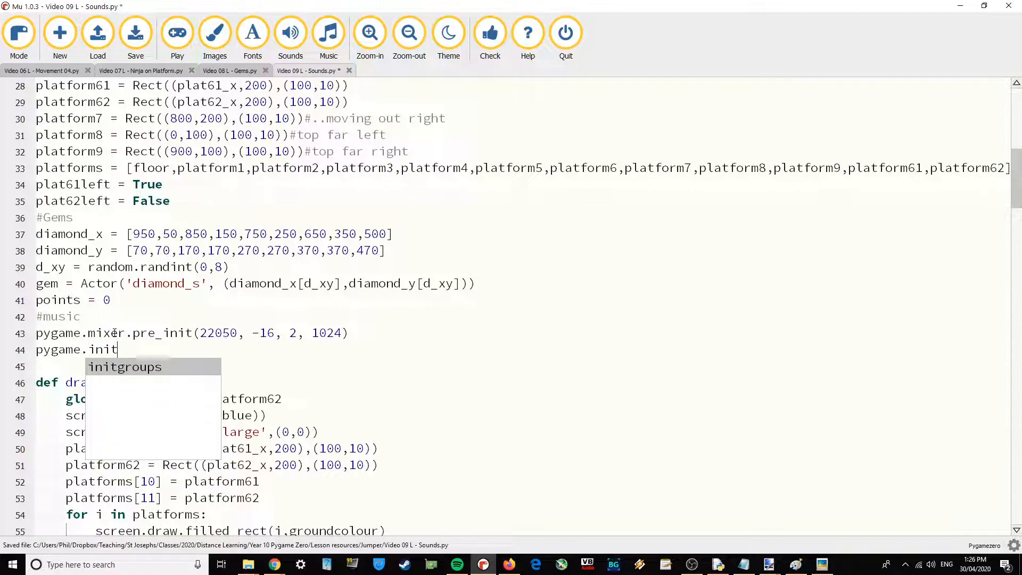
pyautogui.write('()')
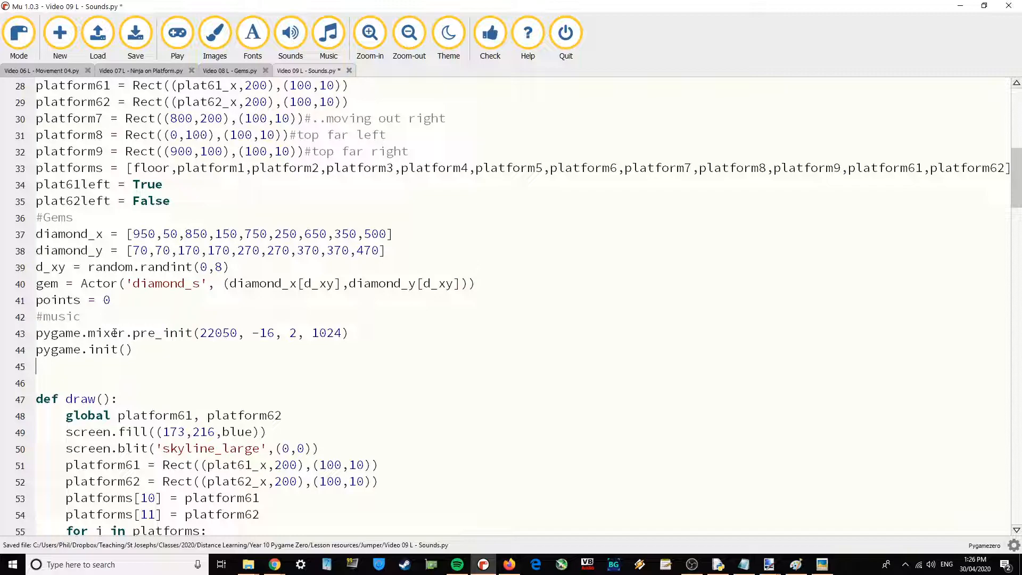
pyautogui.write('p')
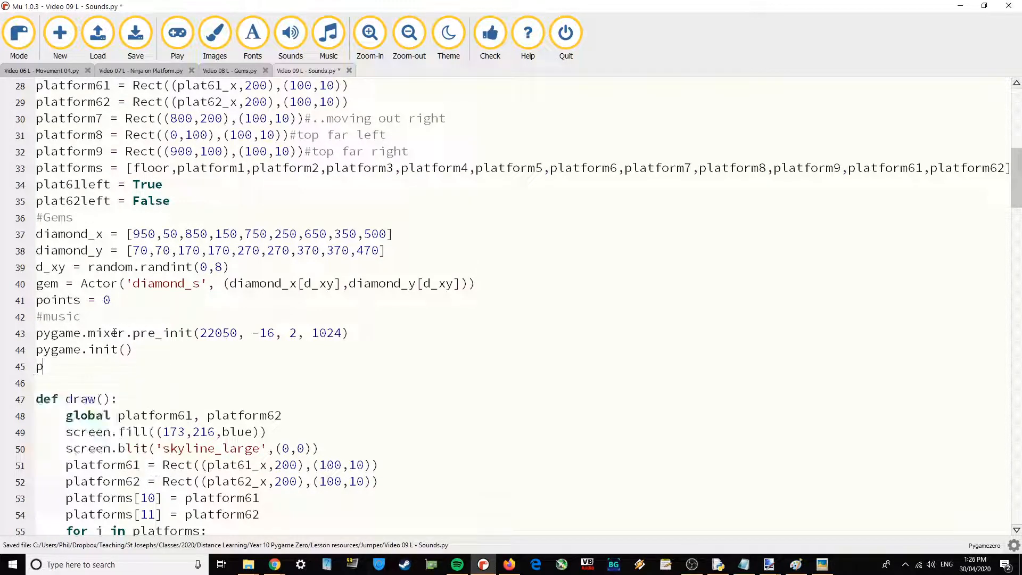
pyautogui.write('ygame')
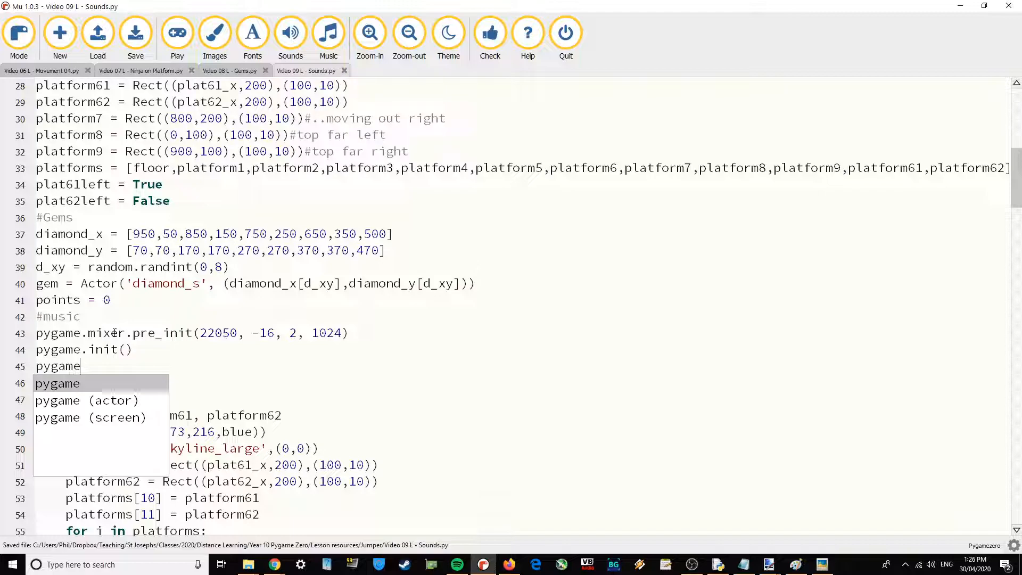
pyautogui.write('.mixe')
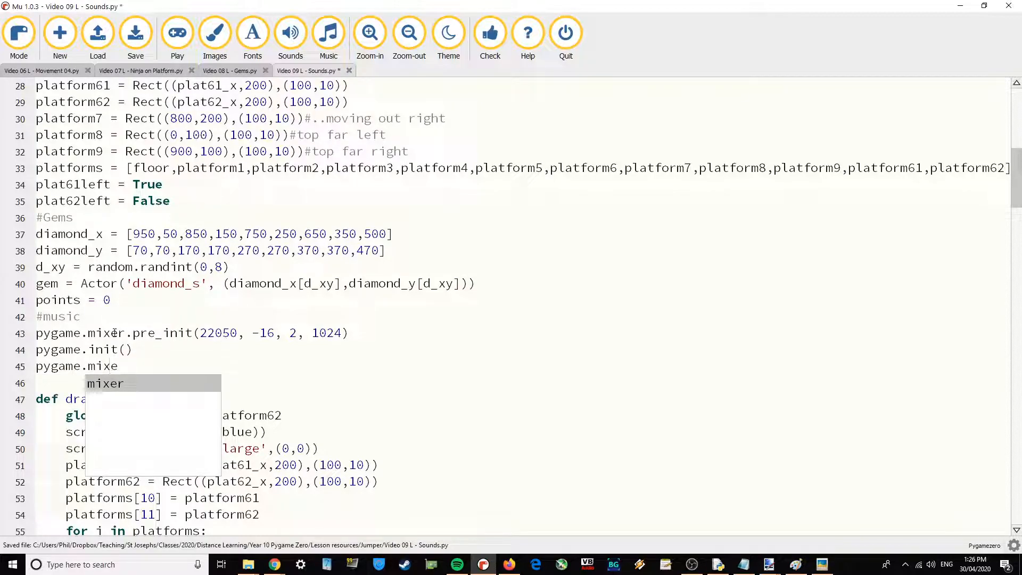
pyautogui.write('r.')
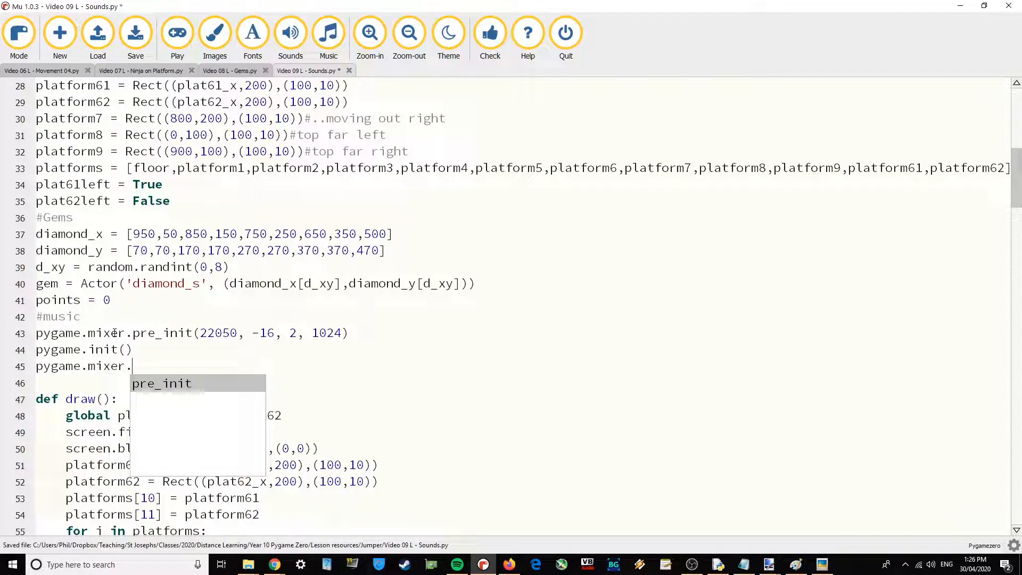
pyautogui.write('quit()')
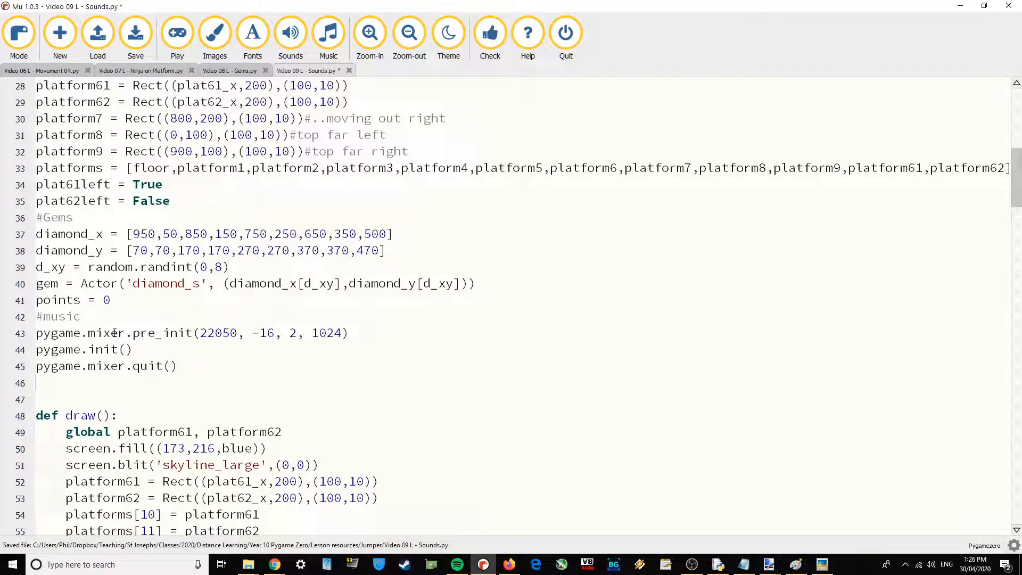
# Reuse the 22050, -16, 2, 1024 settings for a pygame.mixer.init(...) line
pyautogui.tripleClick(193, 334)
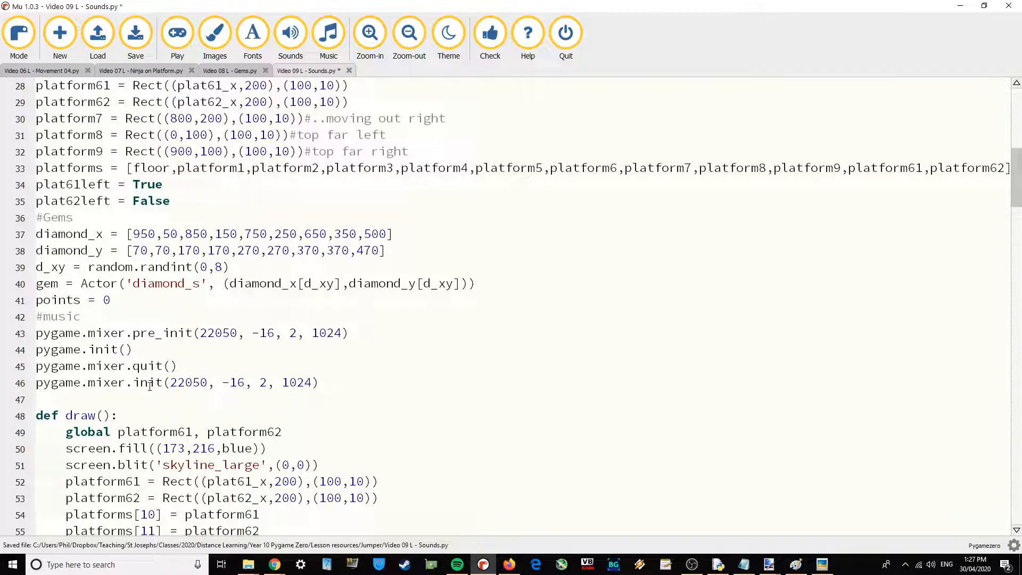
pyautogui.moveTo(170, 382); pyautogui.dragTo(312, 383)
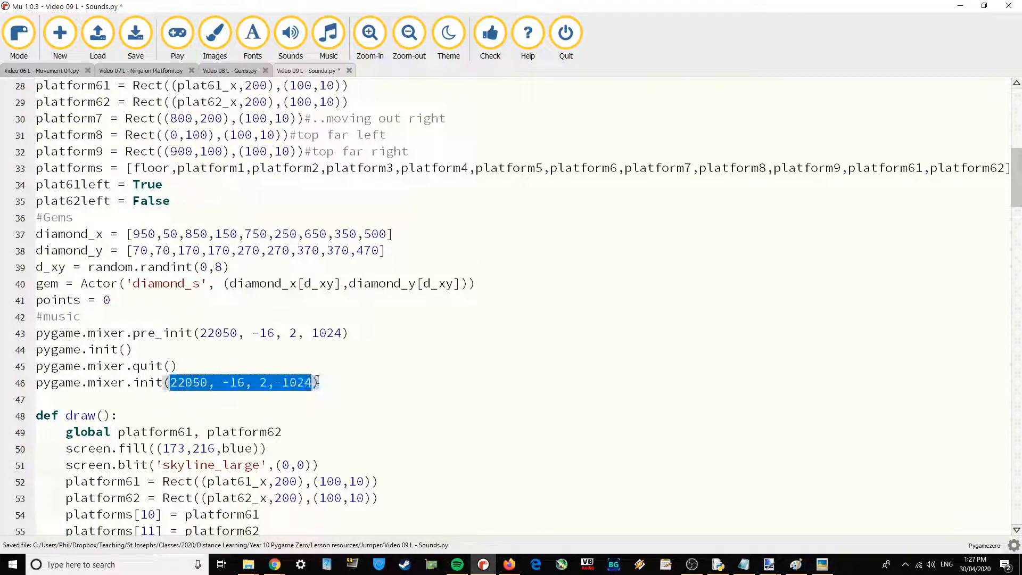
pyautogui.click(320, 383)
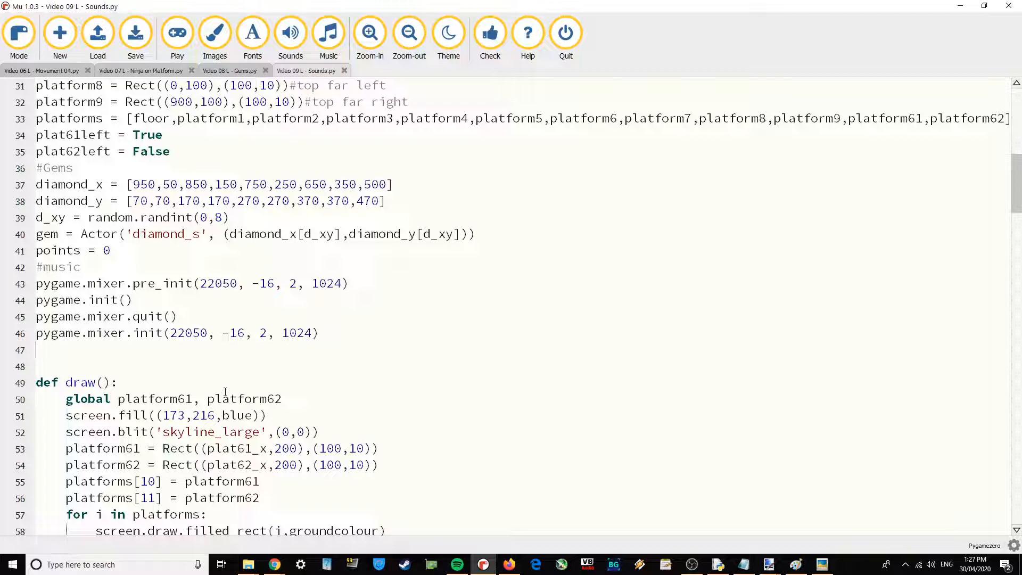
# Add sounds.ninja_music.play(-1) so the ninja music loops from game load
pyautogui.write('sounds')
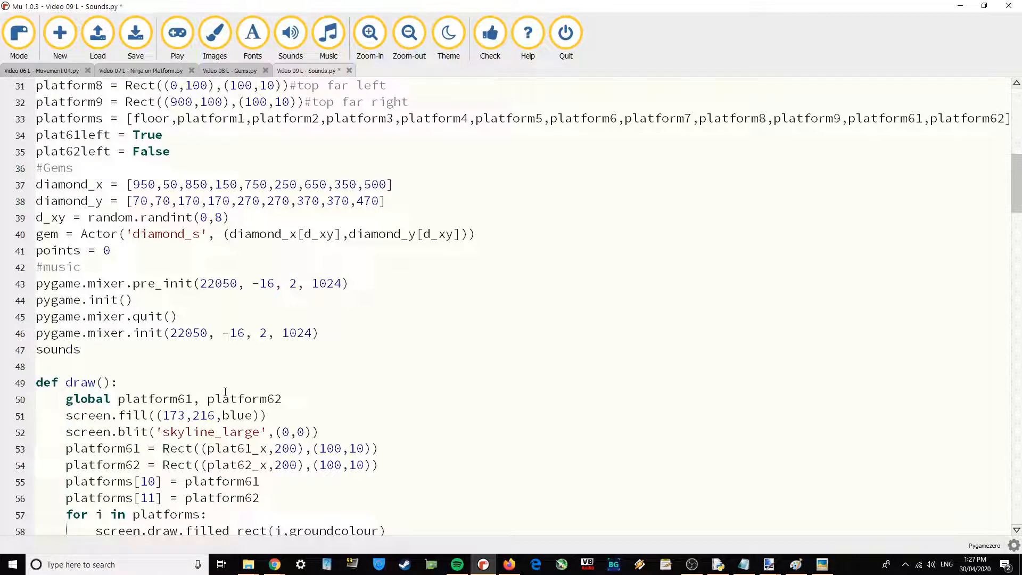
pyautogui.write('.nin')
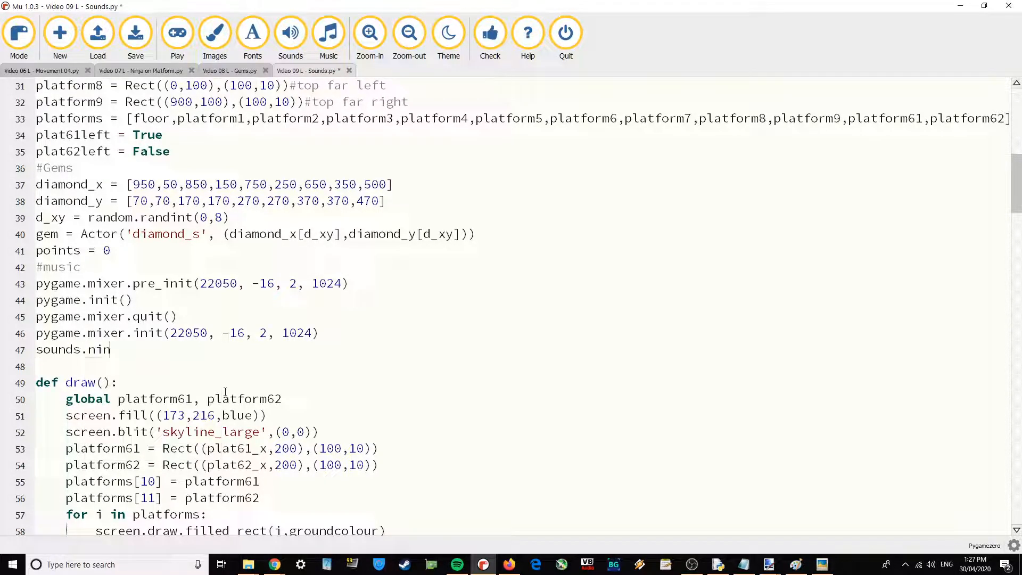
pyautogui.write('ja_m')
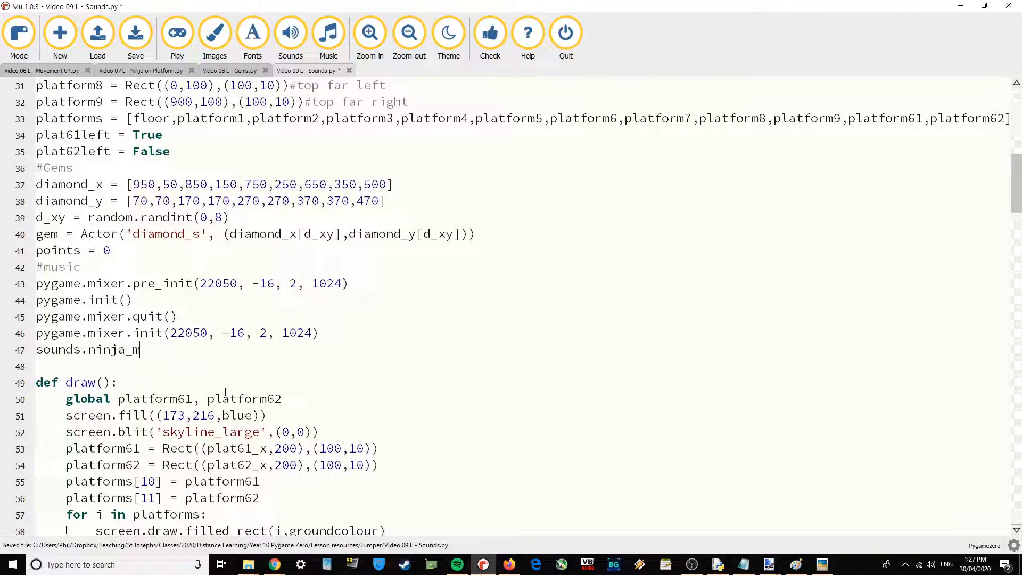
pyautogui.write('usic')
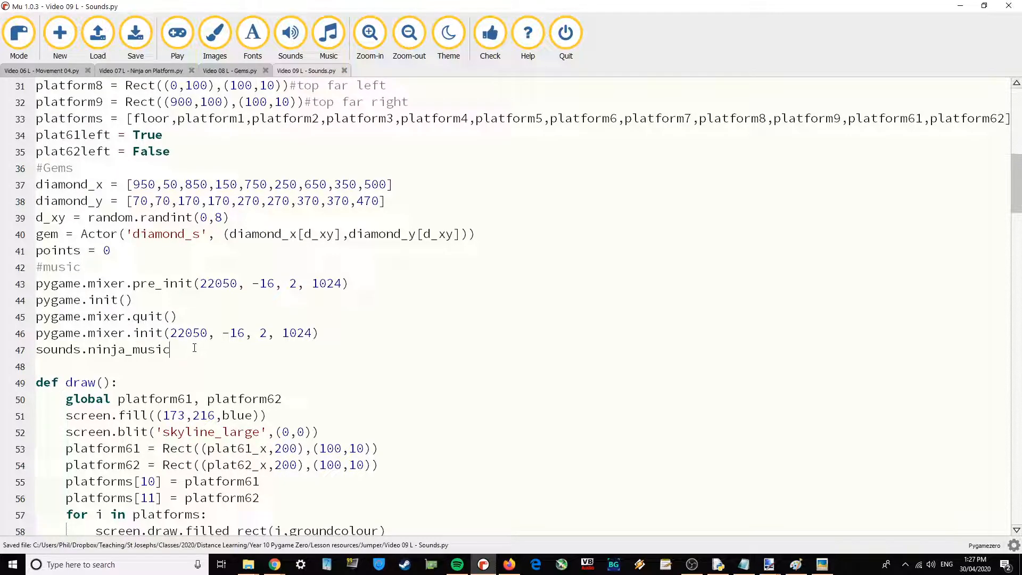
pyautogui.write('.p')
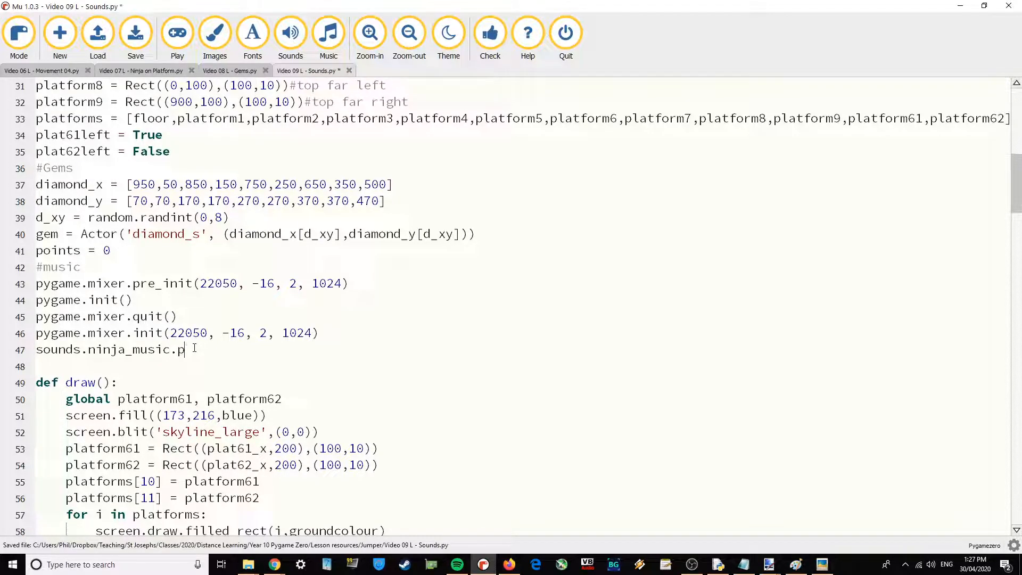
pyautogui.write('lay')
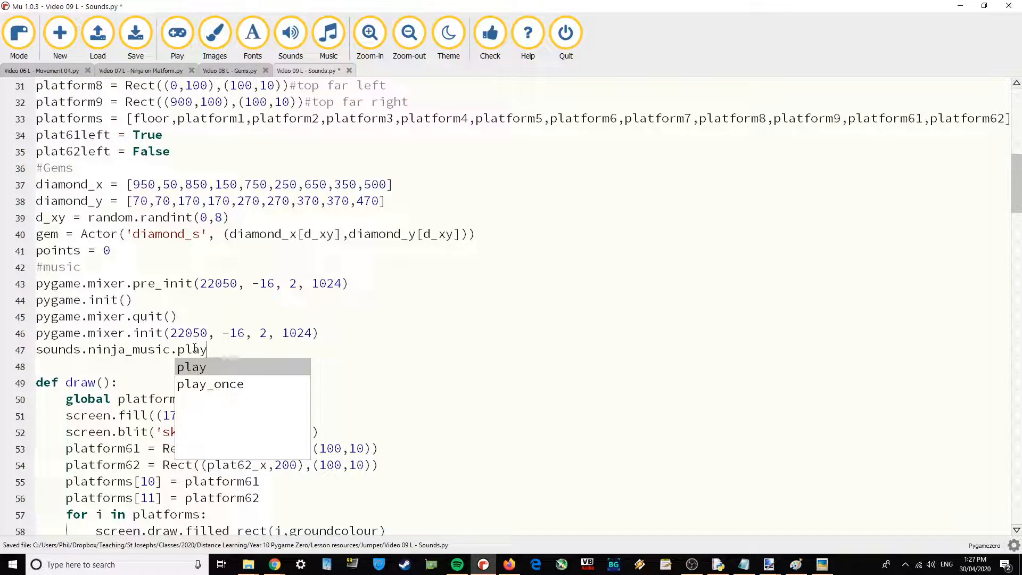
pyautogui.write('(')
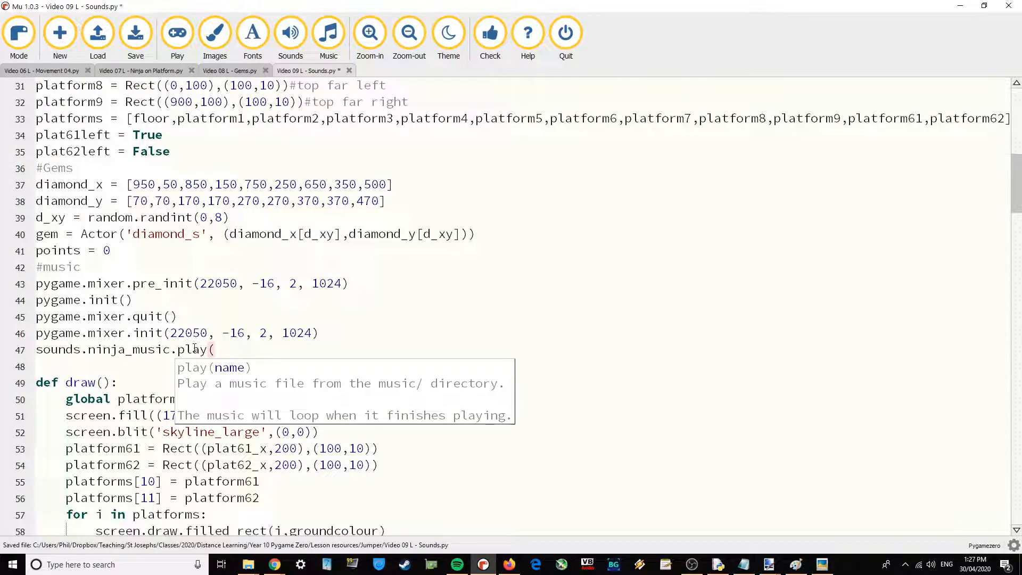
pyautogui.write('-1)')
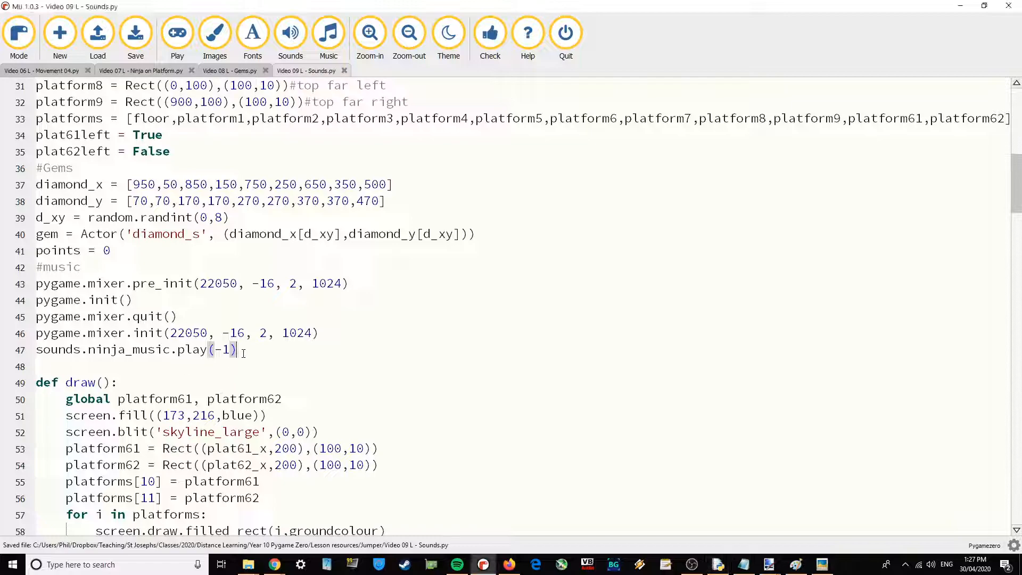
pyautogui.moveTo(295, 307)
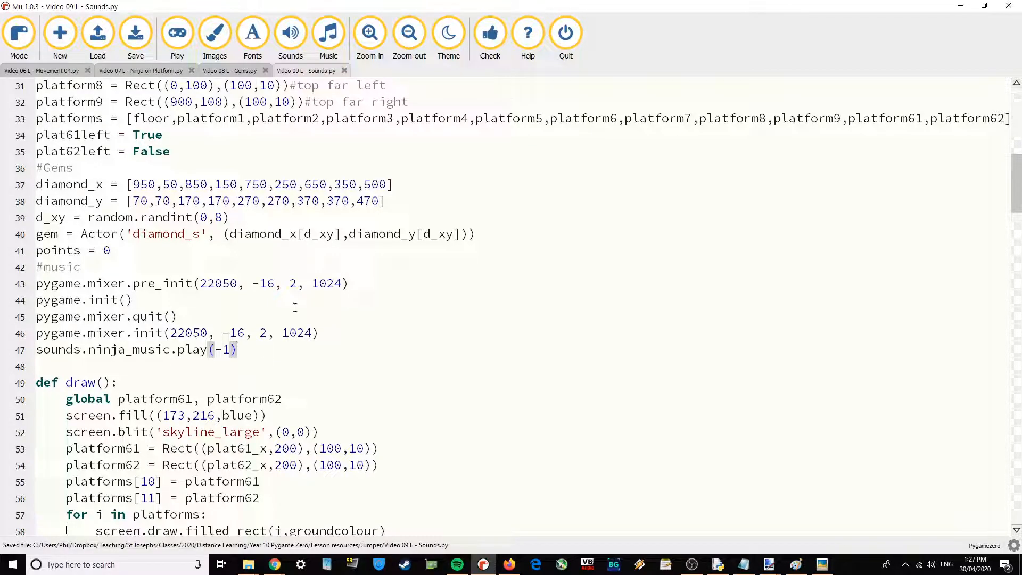
pyautogui.click(177, 33)
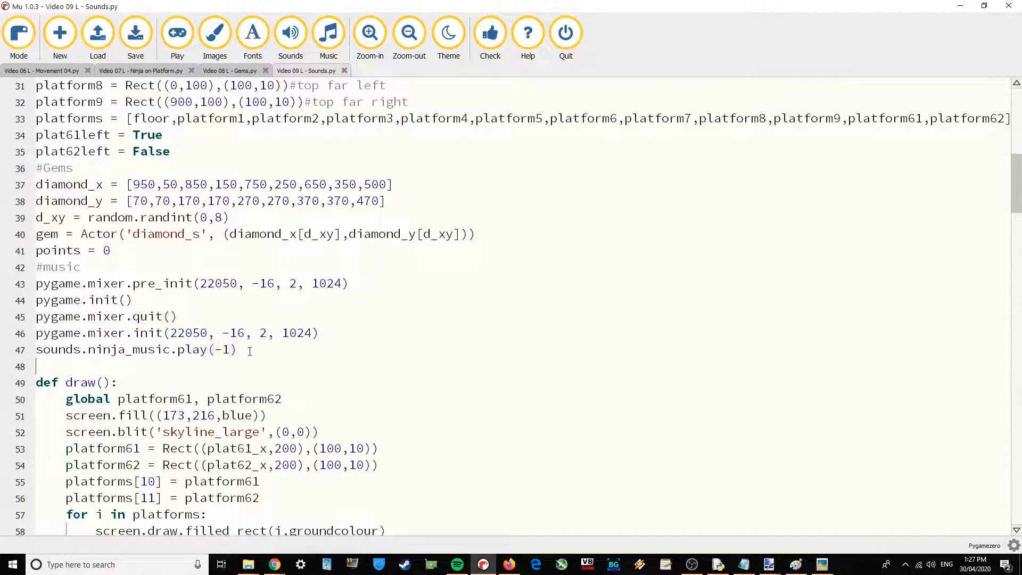
pyautogui.scroll(-3)
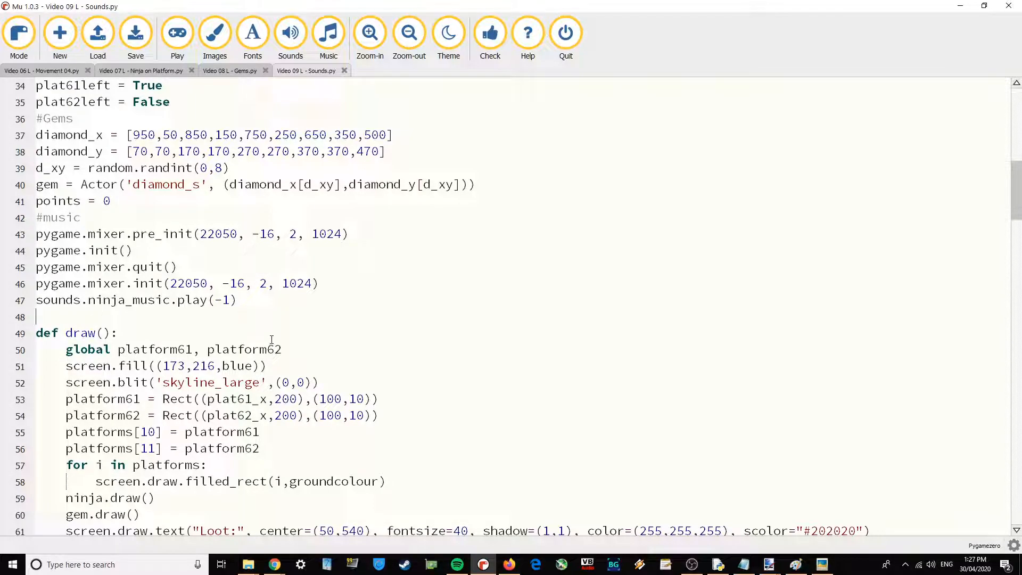
# Insert sounds.jump.play() as the first line of the keyboard.up jump block
pyautogui.scroll(-3)
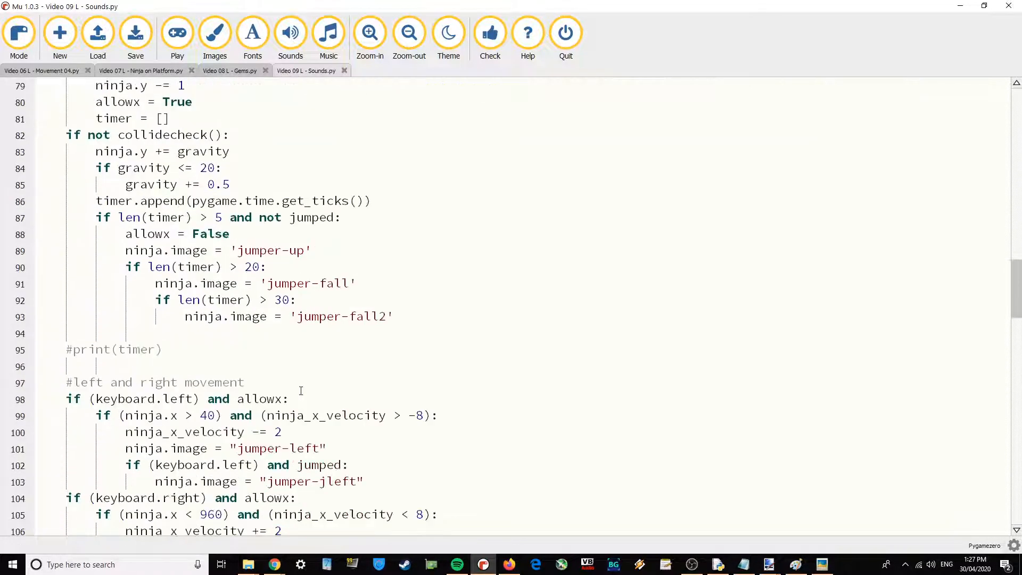
pyautogui.scroll(-3)
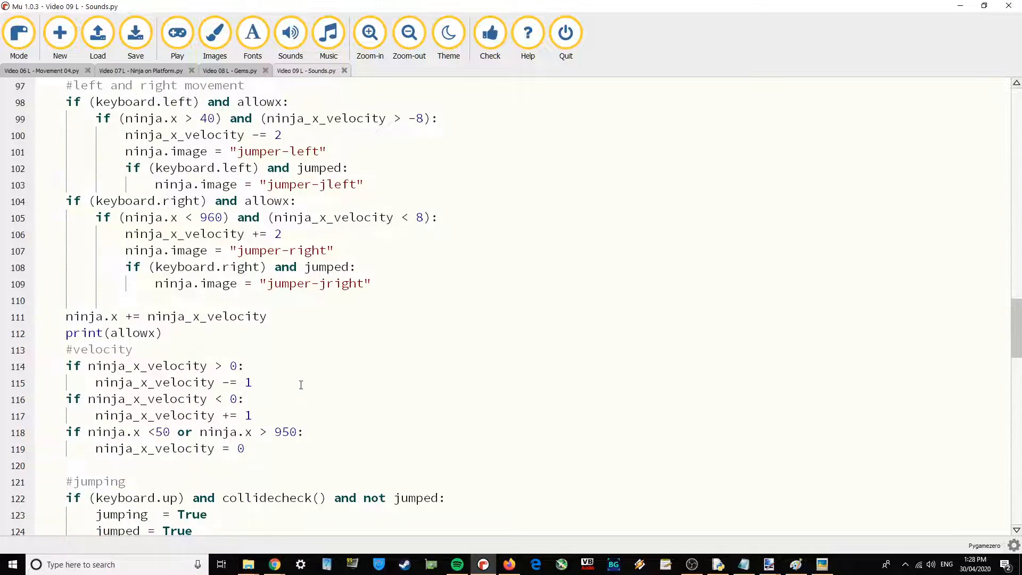
pyautogui.scroll(-3)
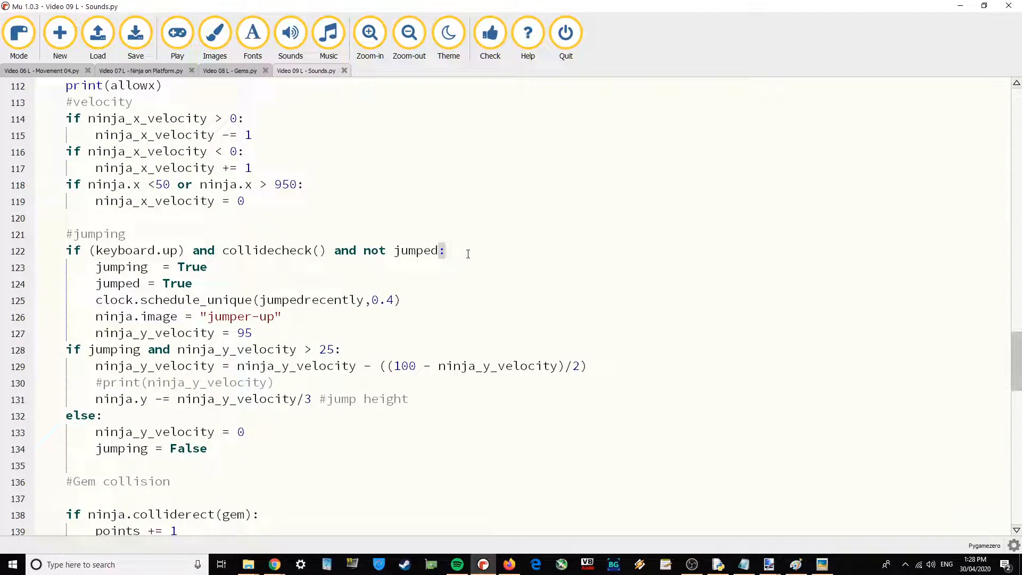
pyautogui.write('so')
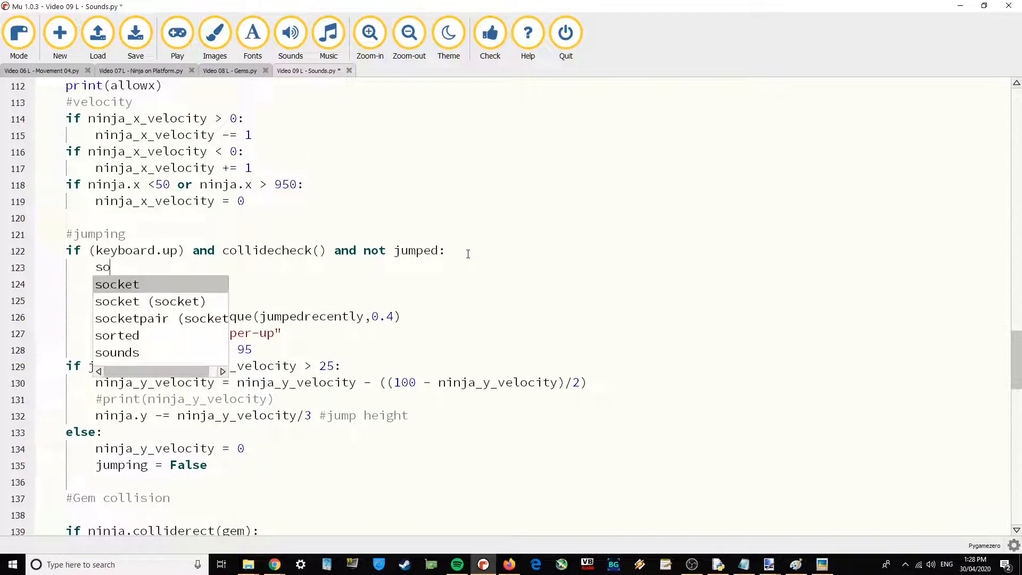
pyautogui.write('unds')
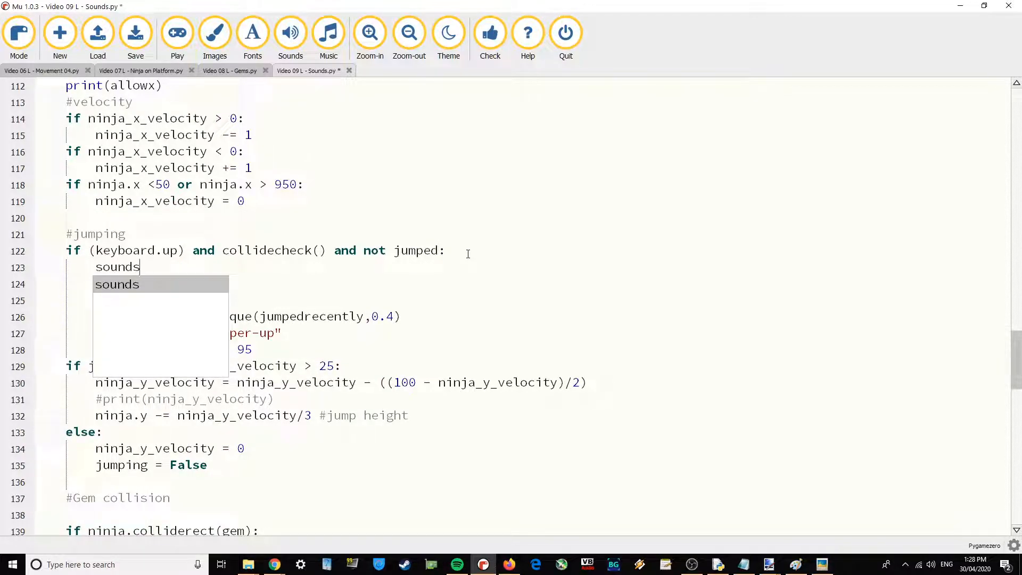
pyautogui.write('.')
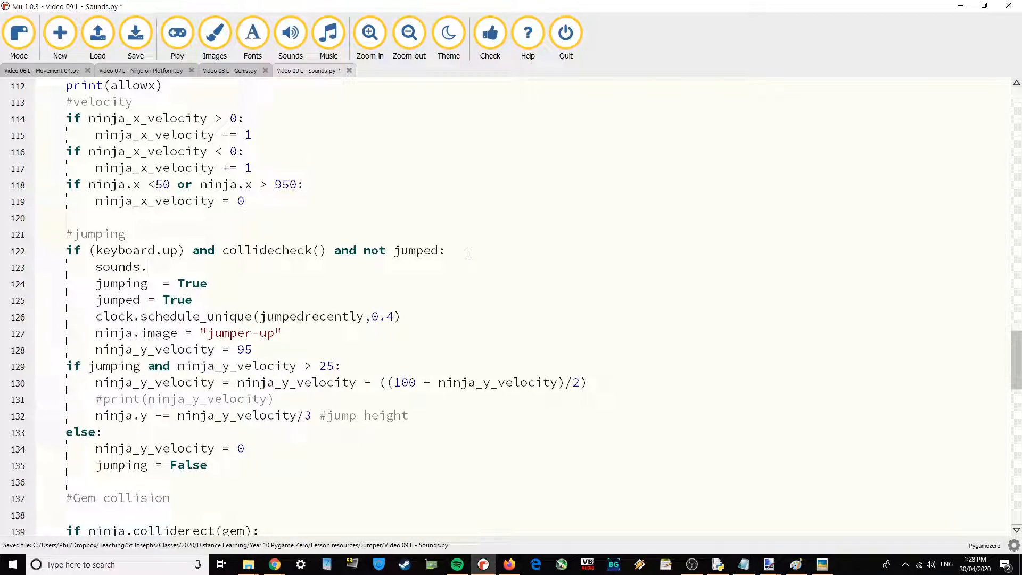
pyautogui.write('jump.')
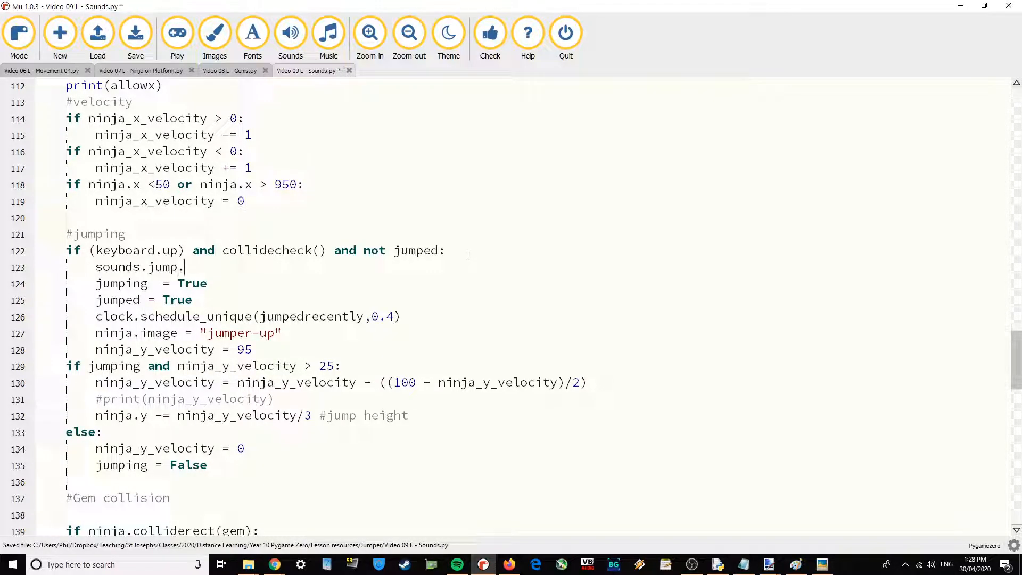
pyautogui.write('play()')
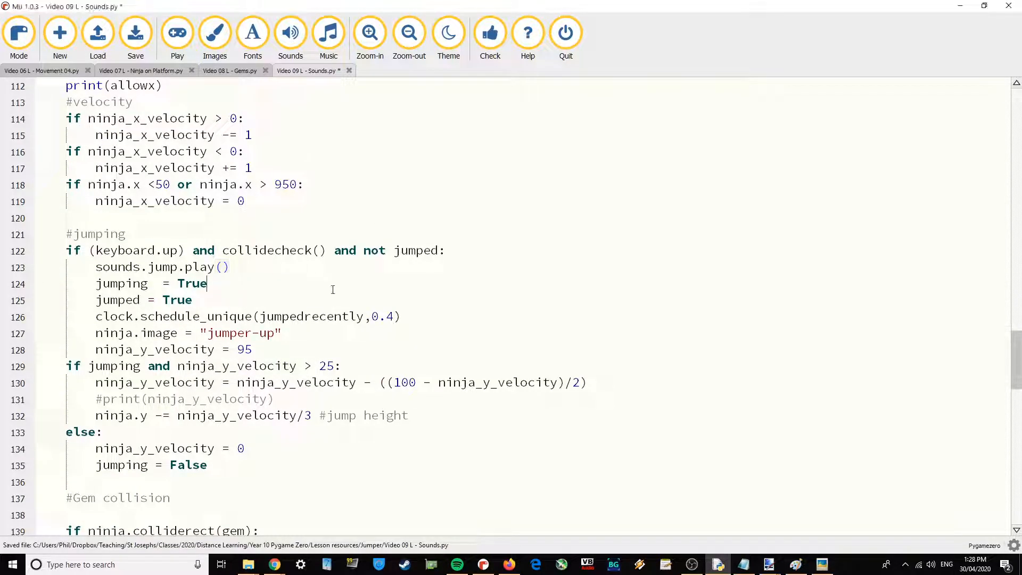
pyautogui.click(177, 33)
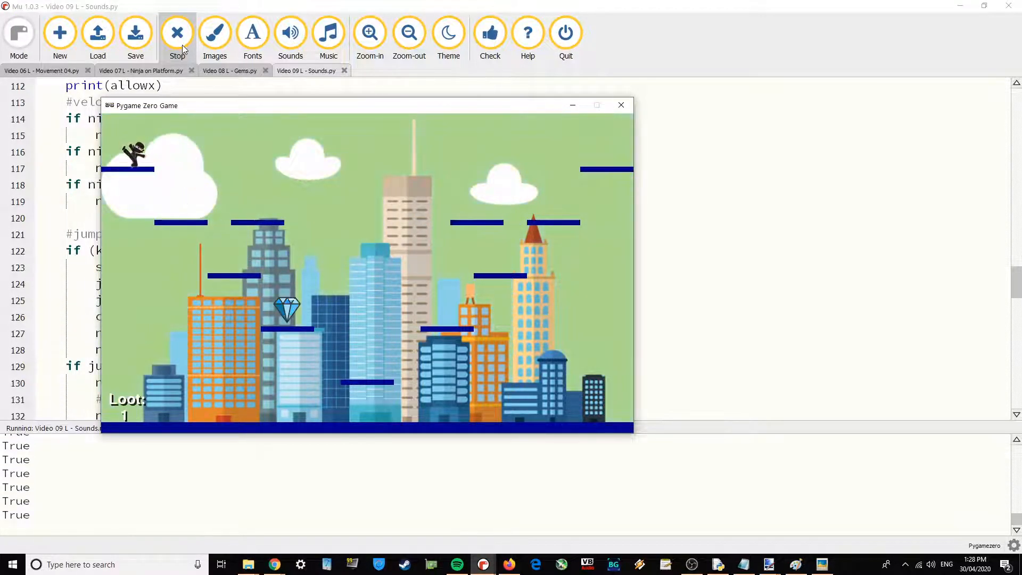
pyautogui.click(177, 33)
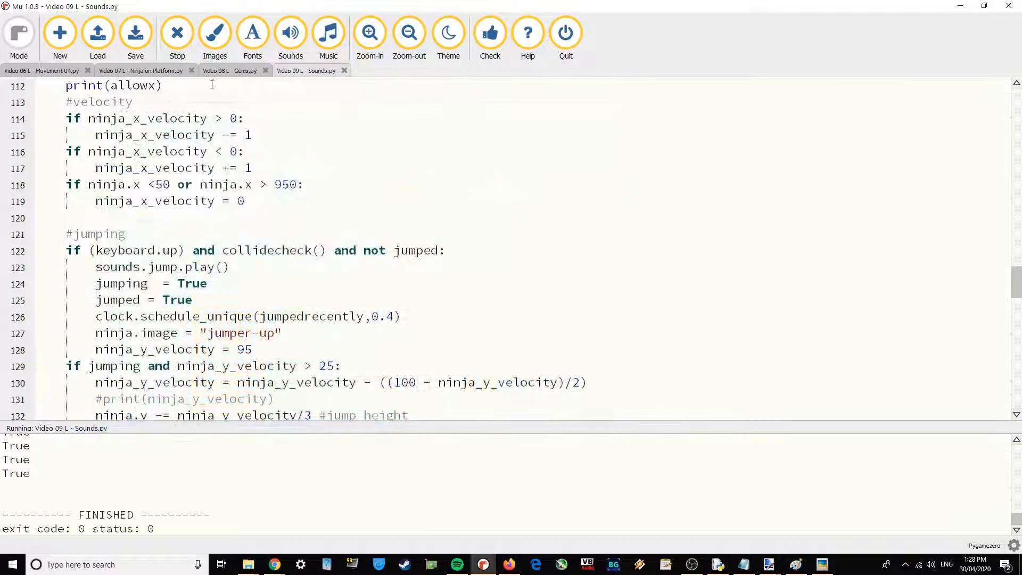
pyautogui.click(177, 33)
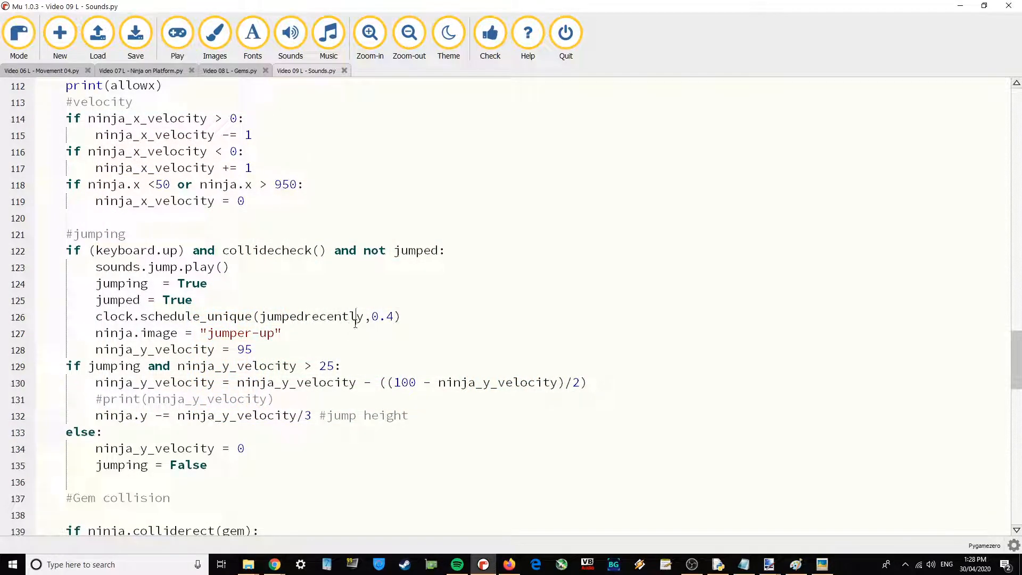
pyautogui.scroll(-3)
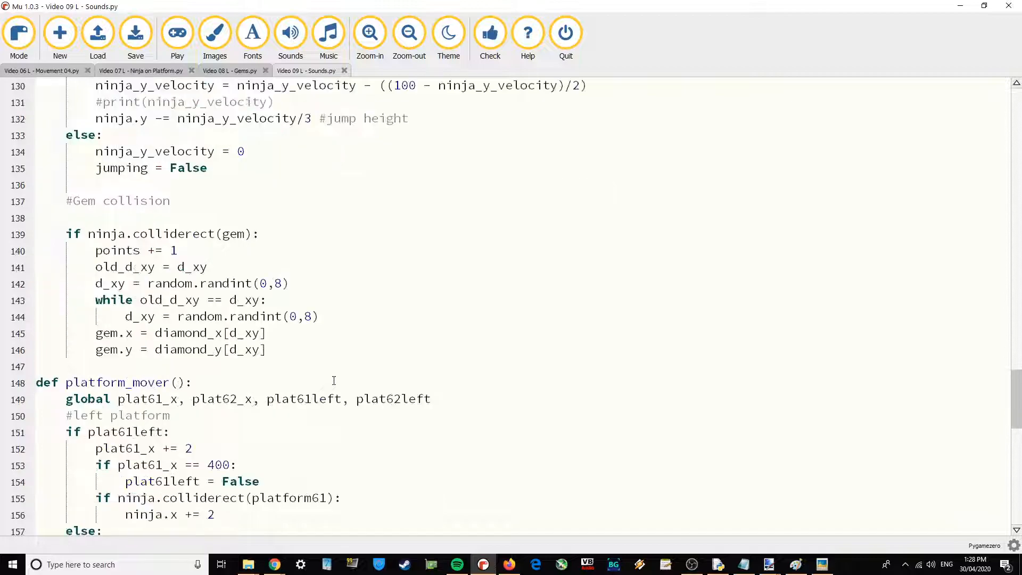
pyautogui.scroll(-3)
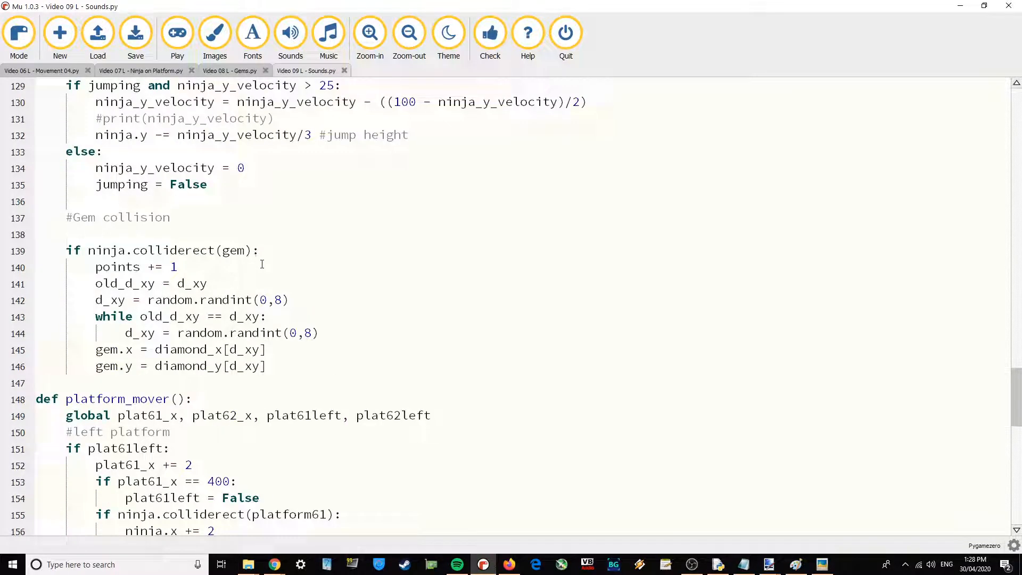
# Add sounds.gem.play() after points += 1, then run and stop the game to test it
pyautogui.write('s')
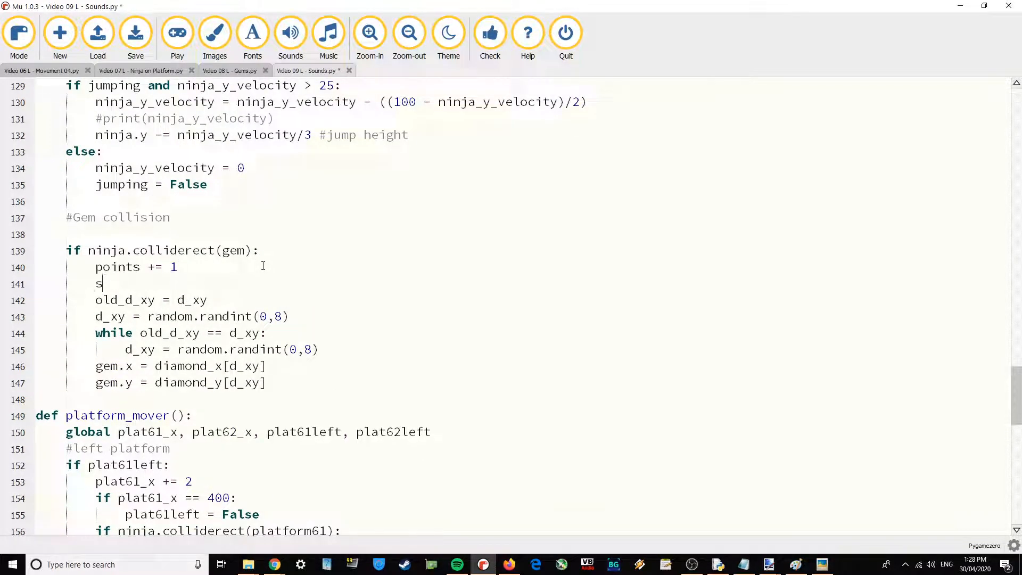
pyautogui.write('ounds.g')
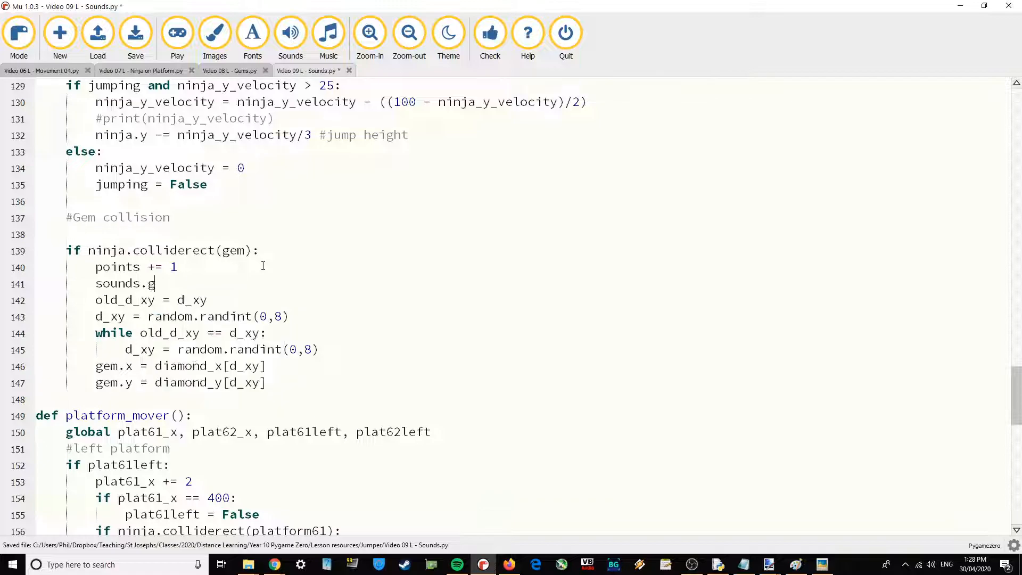
pyautogui.write('em.play')
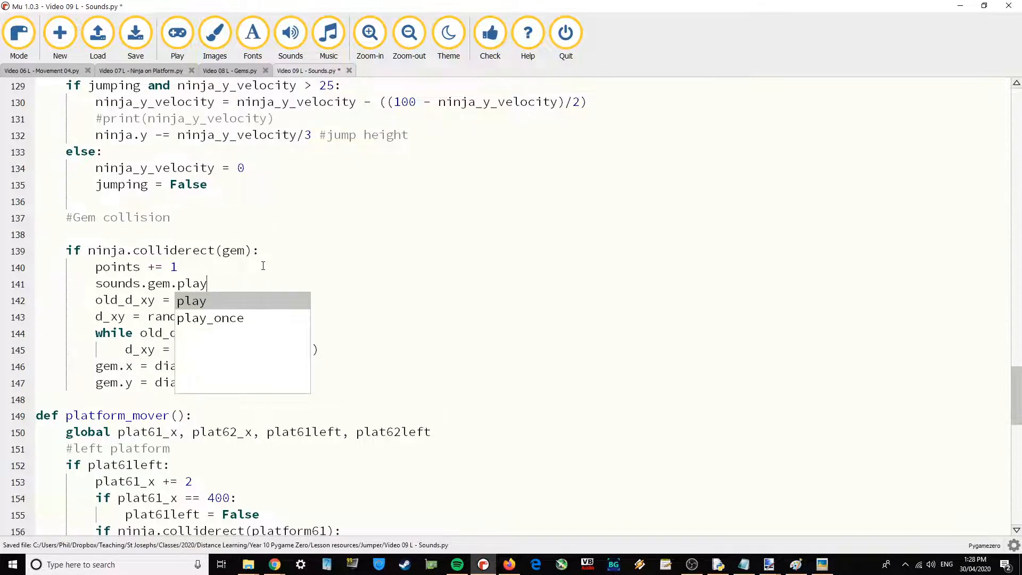
pyautogui.click(177, 33)
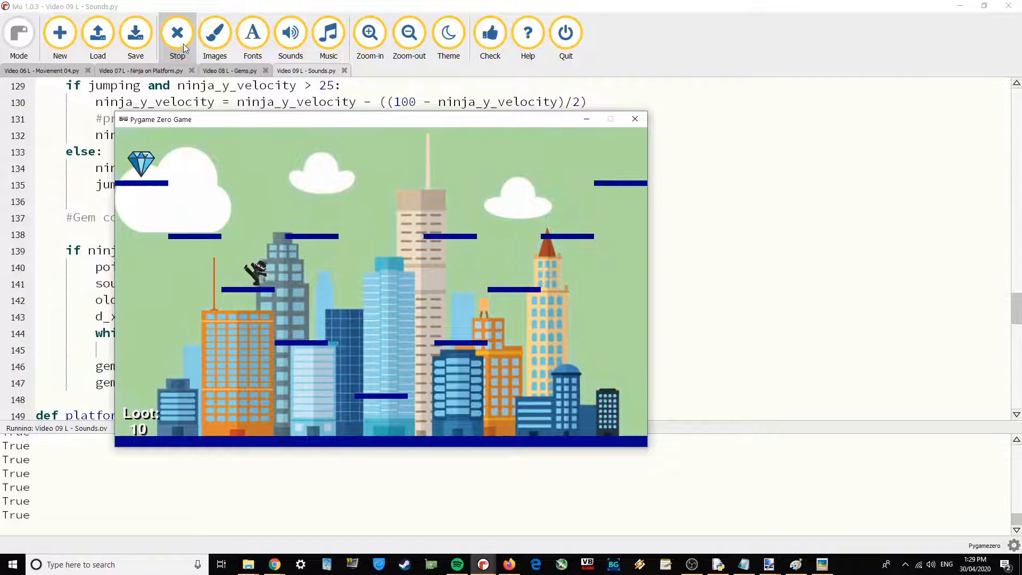
pyautogui.click(177, 33)
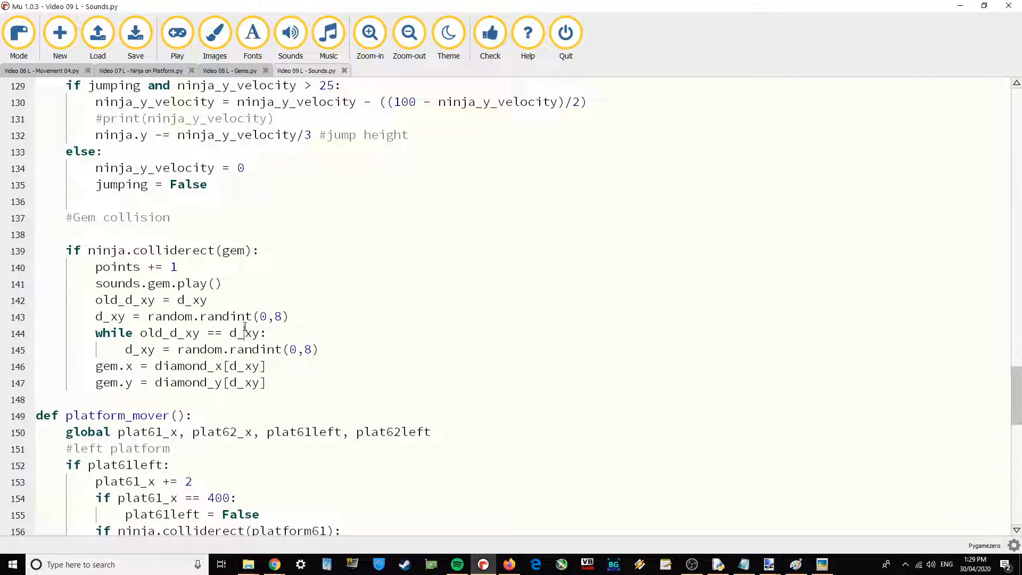
pyautogui.moveTo(286, 336)
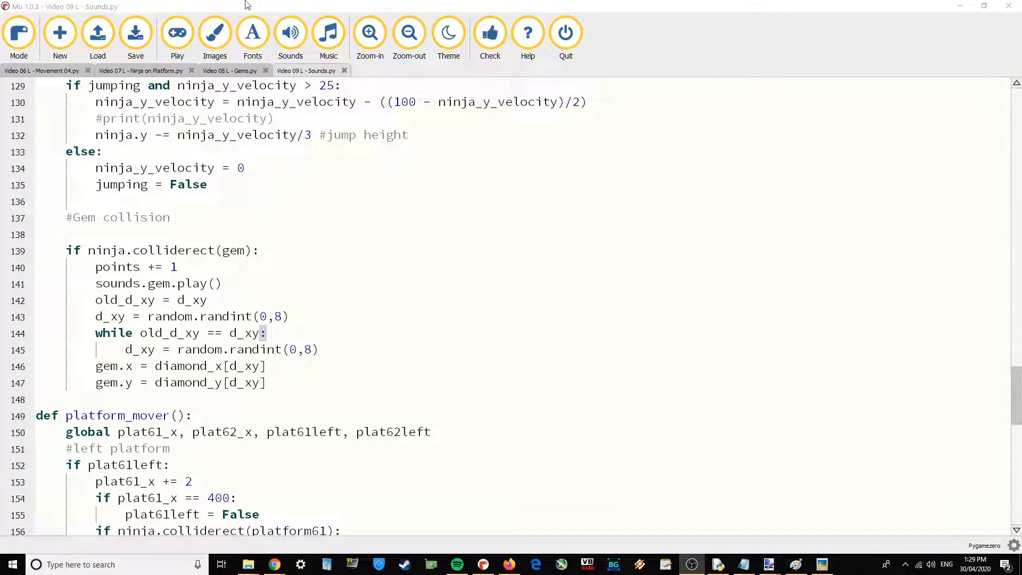
# Run the finished game with music and sounds, then show the Part 9 title image
pyautogui.click(177, 33)
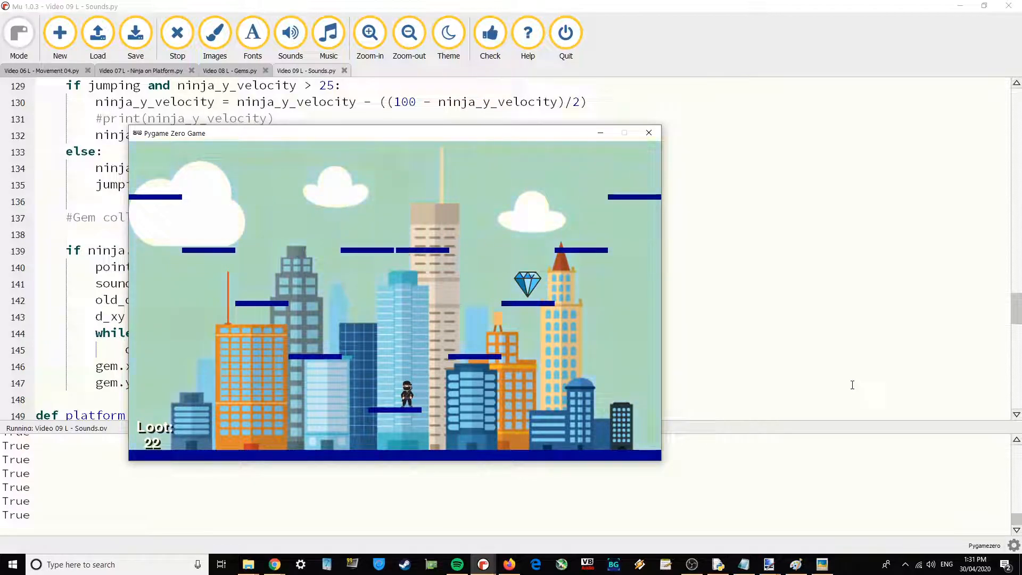
pyautogui.click(821, 564)
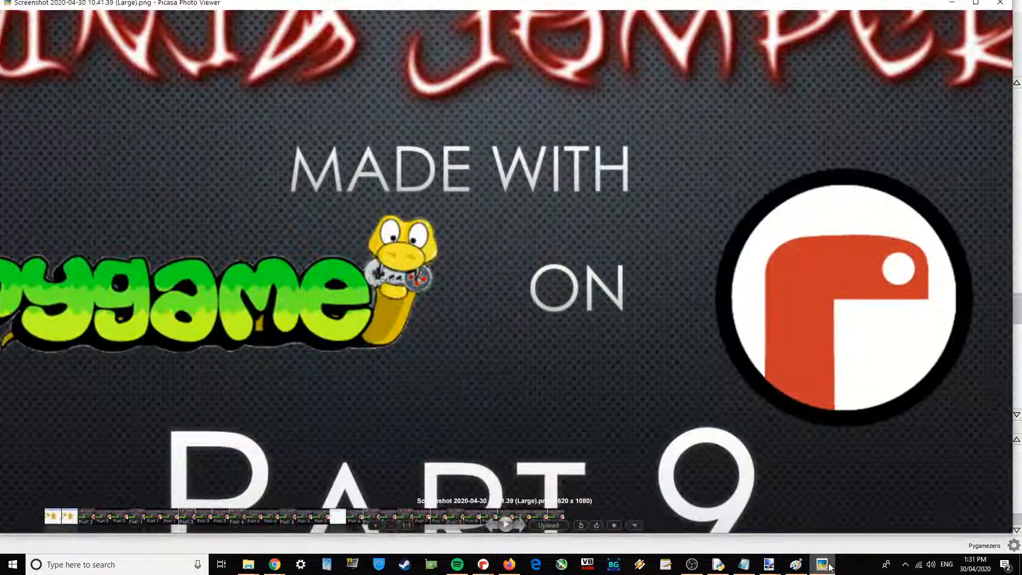